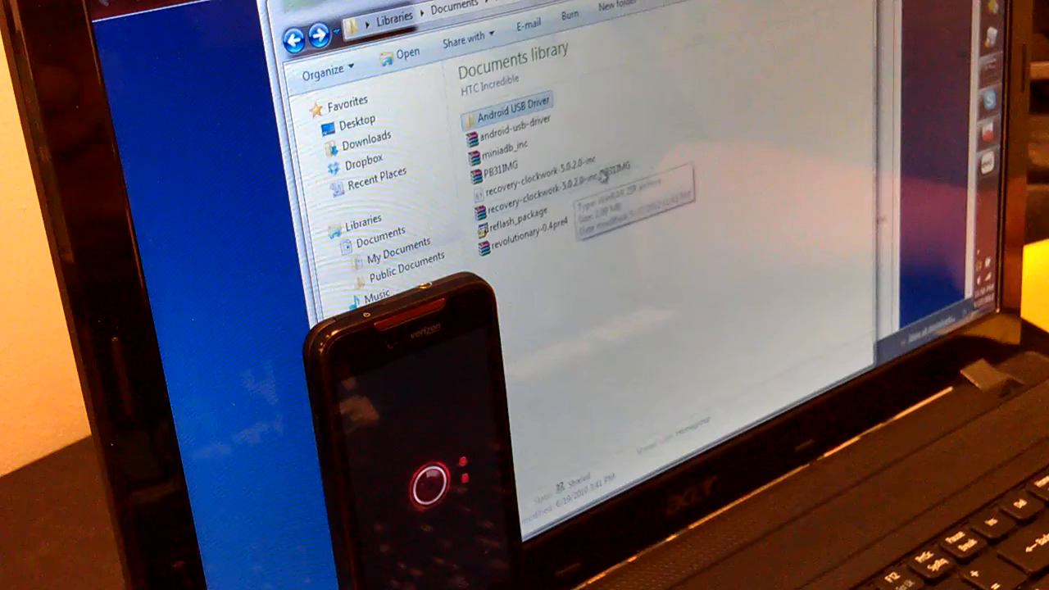
- Bring up the context menu for the recovery-clockwork PB31IMG file in the HTC Incredible folder
{"action": "right_click", "coordinate": [540, 195]}
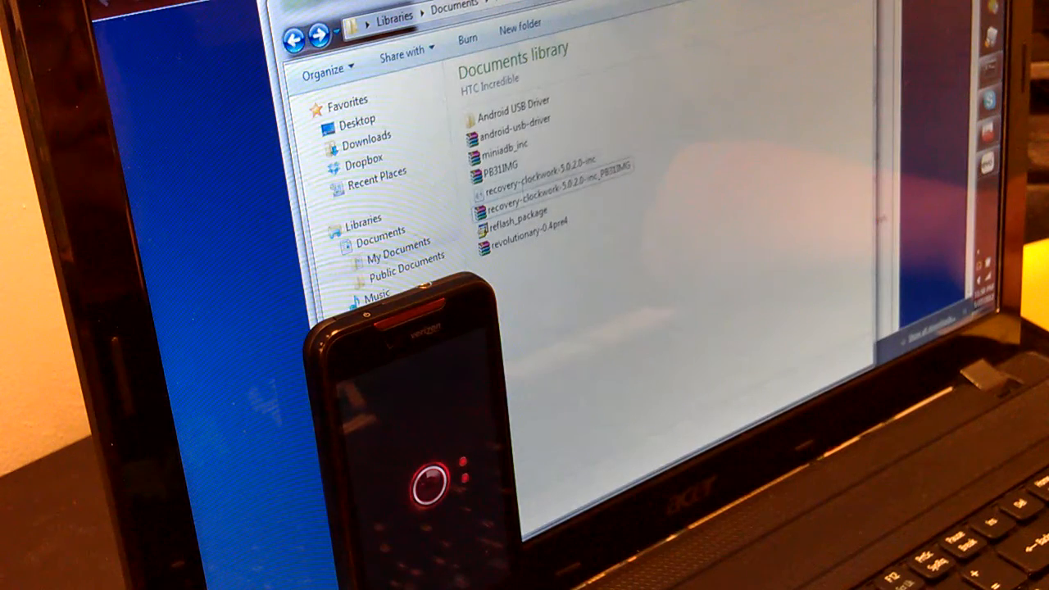
{"action": "mouse_move", "coordinate": [606, 243]}
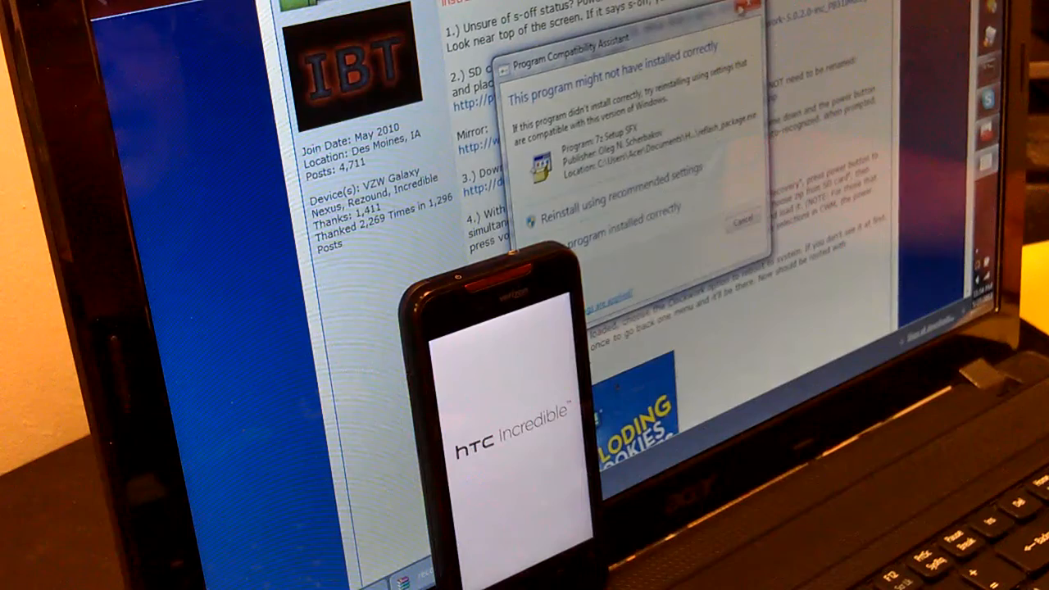
- Confirm 'This program installed correctly' in the PC's compatibility dialog
{"action": "left_click", "coordinate": [741, 222]}
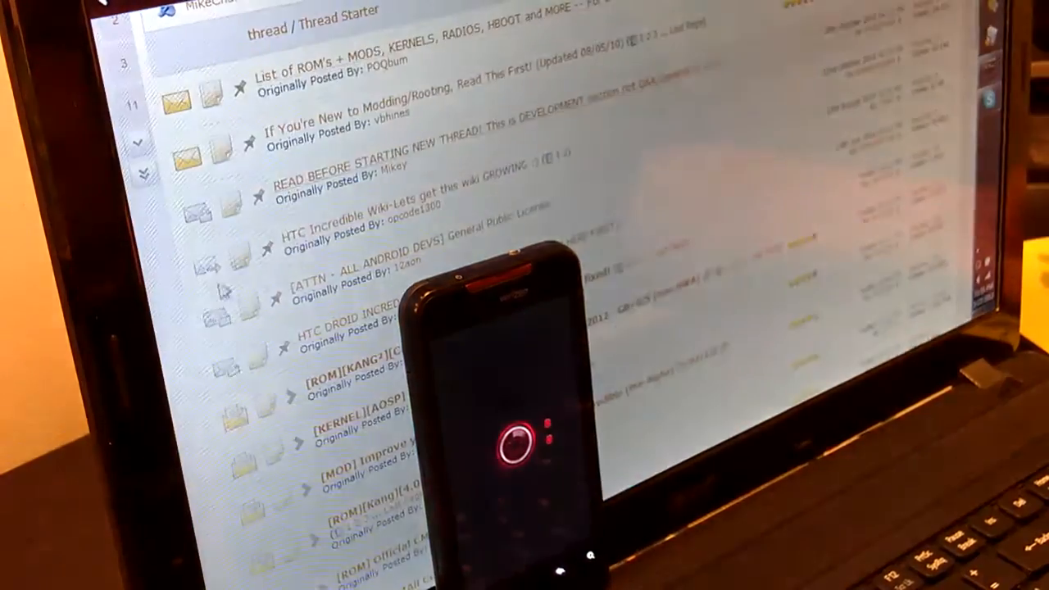
- Scroll down through the HTC Incredible forum thread to the Sense ICS ROM post
{"action": "scroll", "scroll_direction": "down", "scroll_amount": 3}
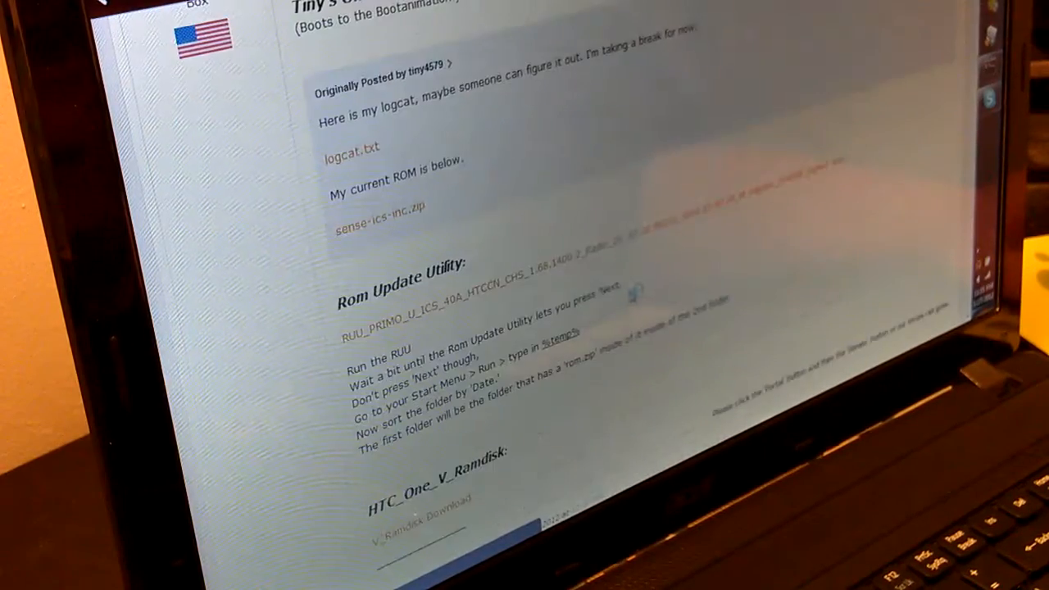
- Launch the Superuser app from the phone's app drawer, showing its 3.0.7 What's New notes
{"action": "scroll", "scroll_direction": "down", "scroll_amount": 3}
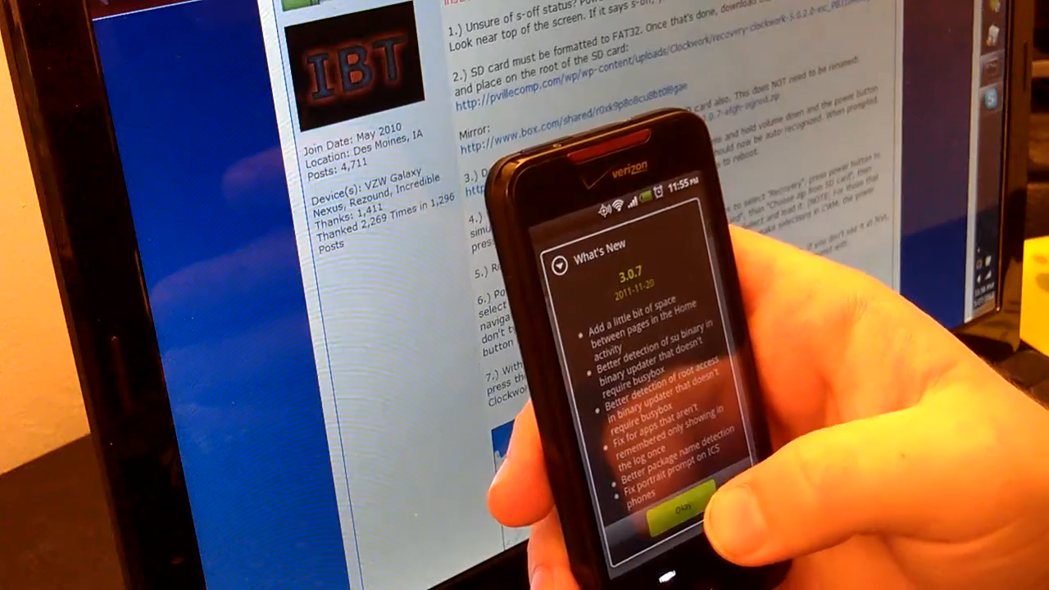
{"action": "left_click", "coordinate": [675, 506]}
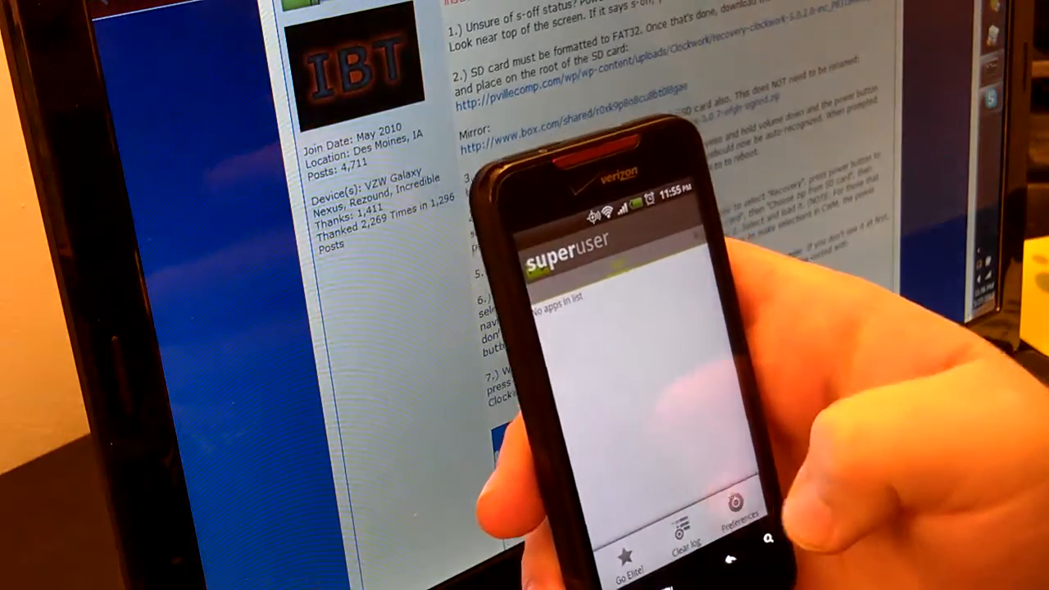
- In Superuser preferences, start the update check for the su binary v3.0.3
{"action": "left_click", "coordinate": [725, 508]}
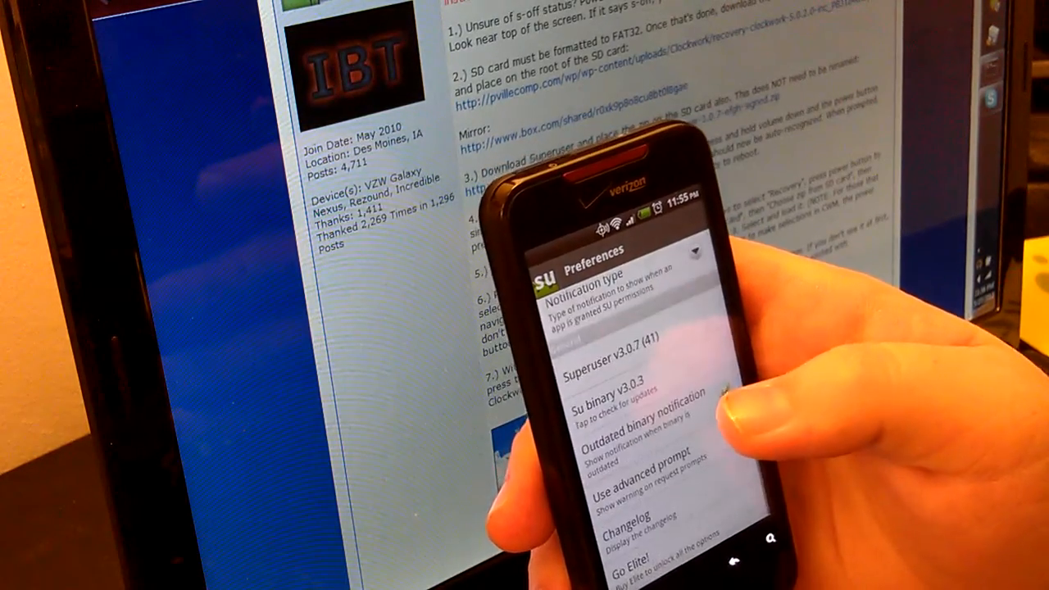
{"action": "left_click", "coordinate": [623, 393]}
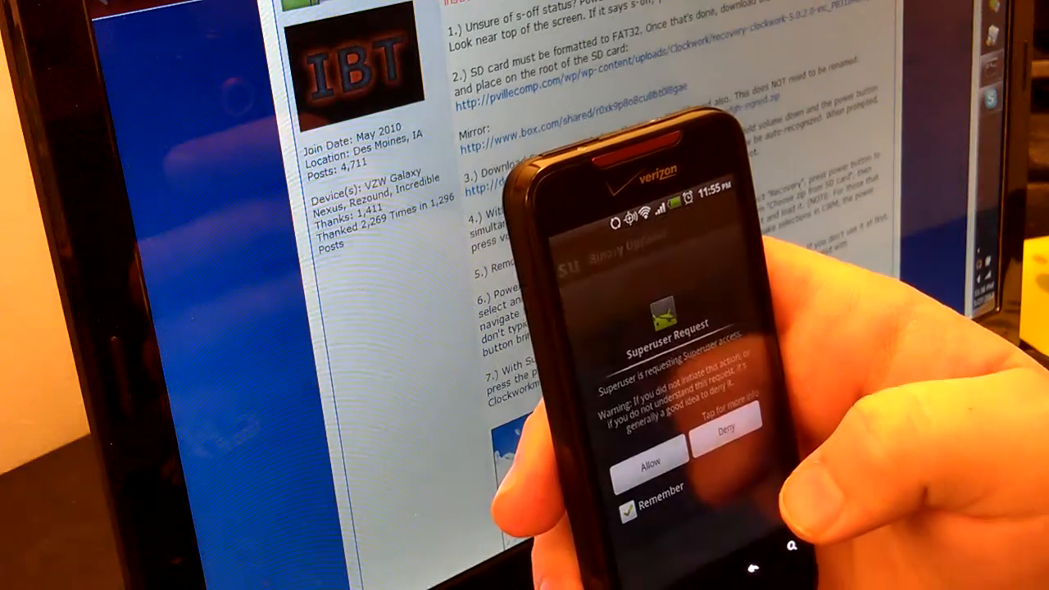
{"action": "left_click", "coordinate": [727, 433]}
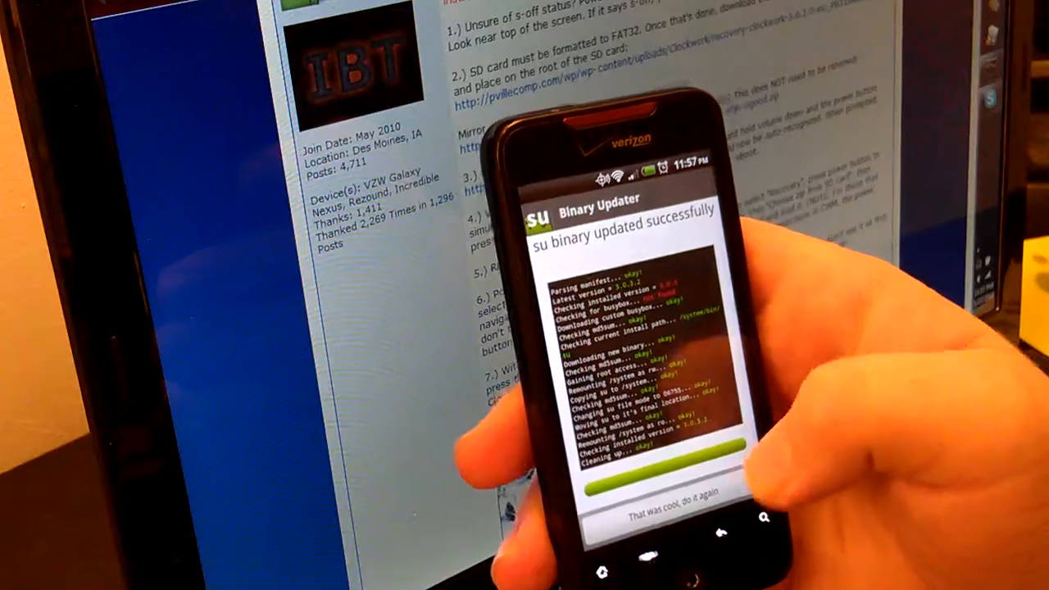
- Run the su binary updater again via 'That was cool, do it again'
{"action": "left_click", "coordinate": [664, 493]}
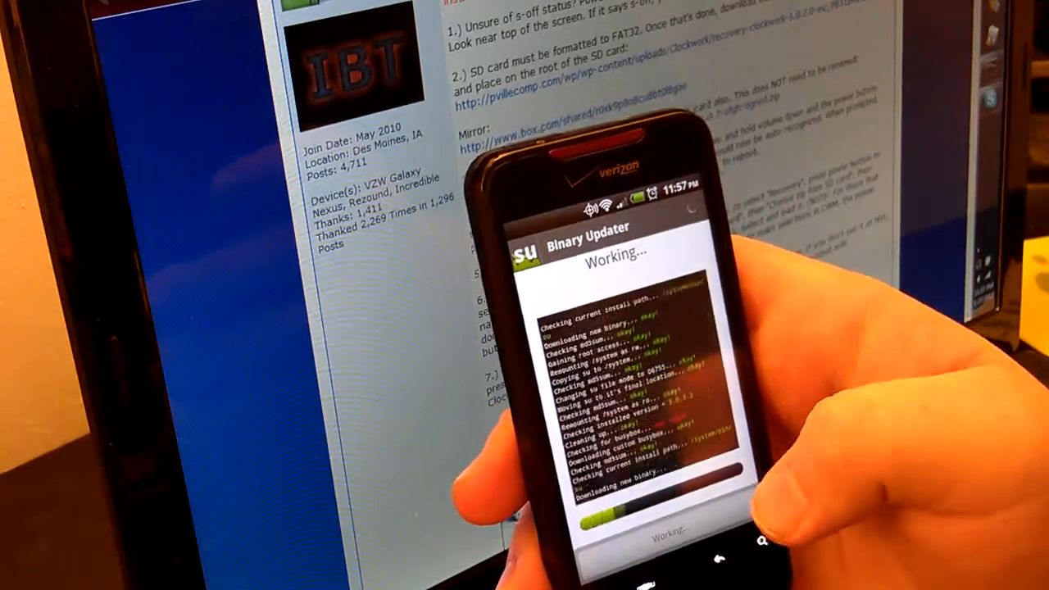